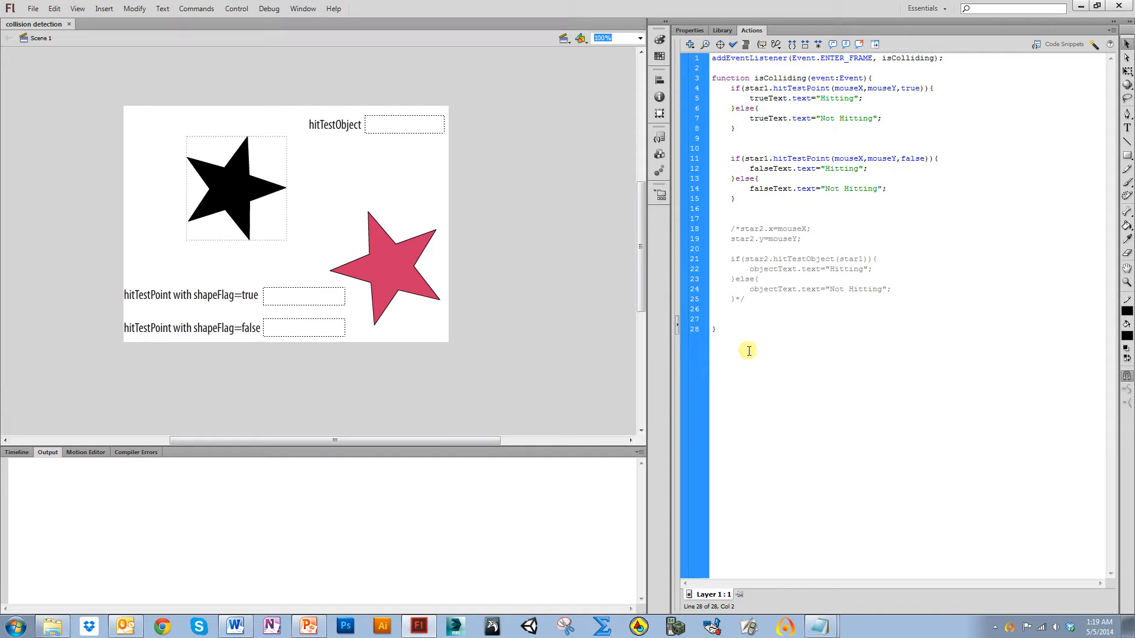
Run the collision detection test movie and move across the black star to watch the labels
click(717, 328)
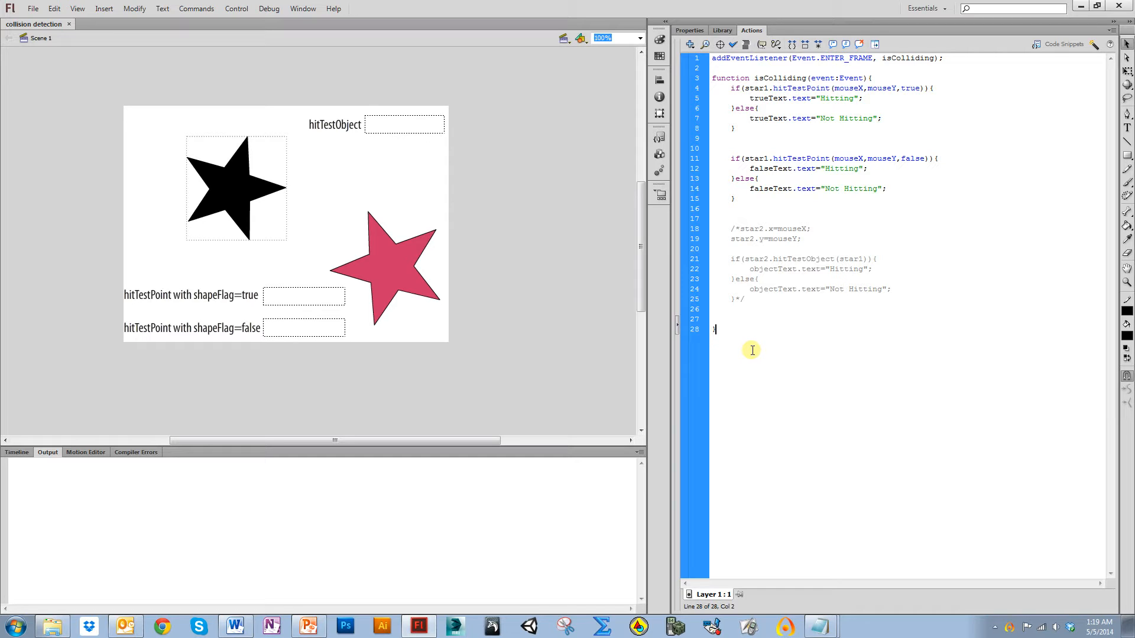
mouse_move(758, 348)
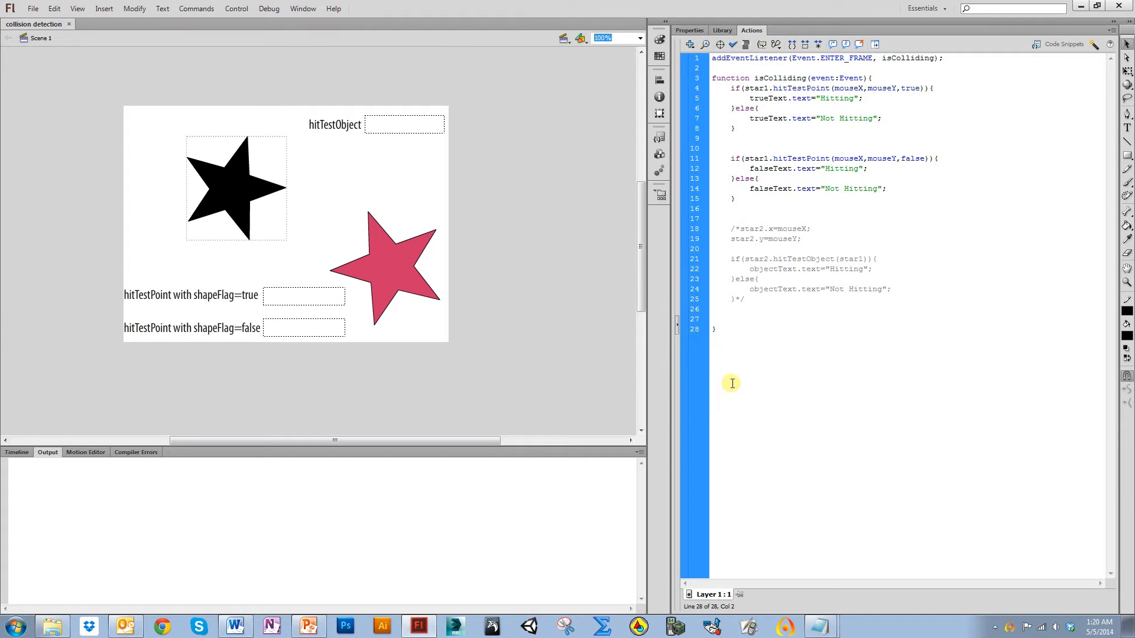
click(714, 329)
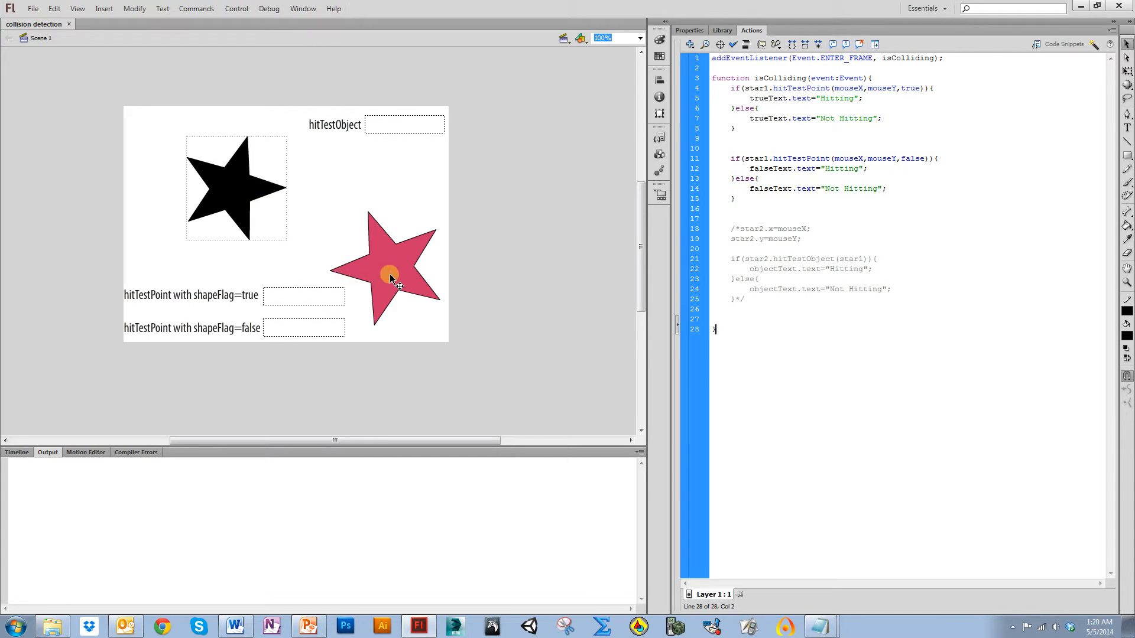
drag(390, 281, 383, 241)
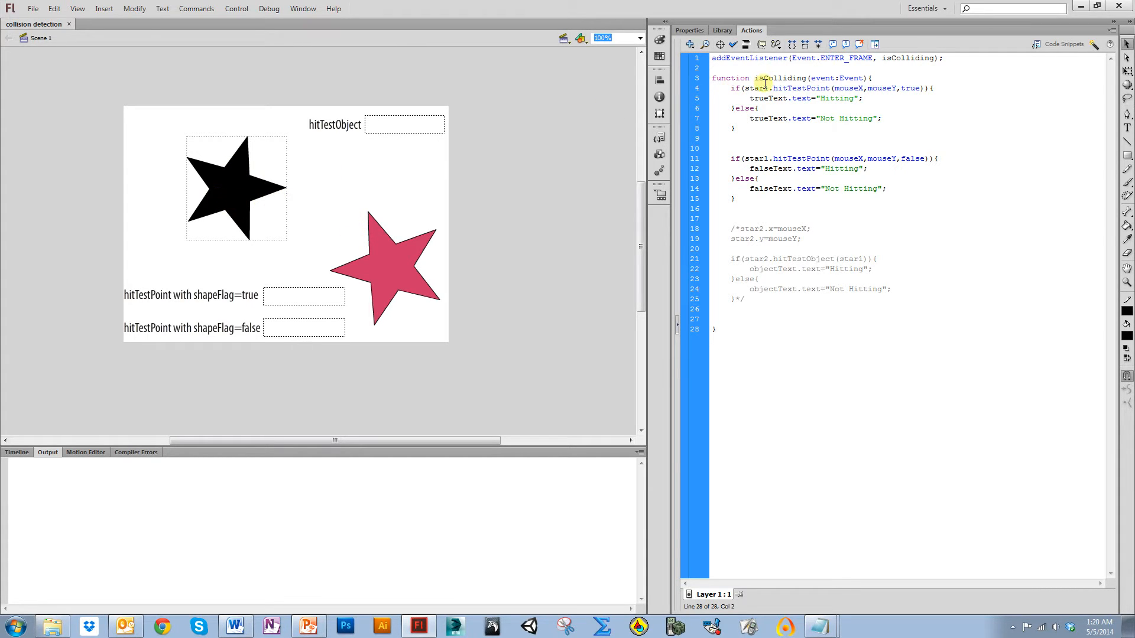
Review the isColliding function, its Hitting text and second if statement, then close the preview
double_click(751, 88)
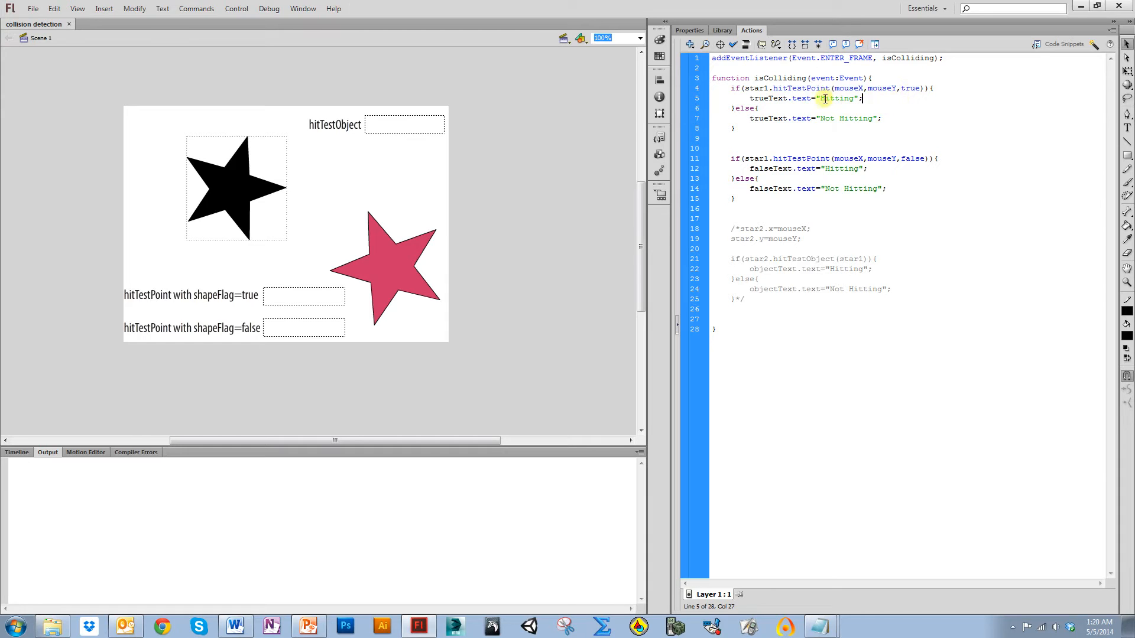
double_click(837, 98)
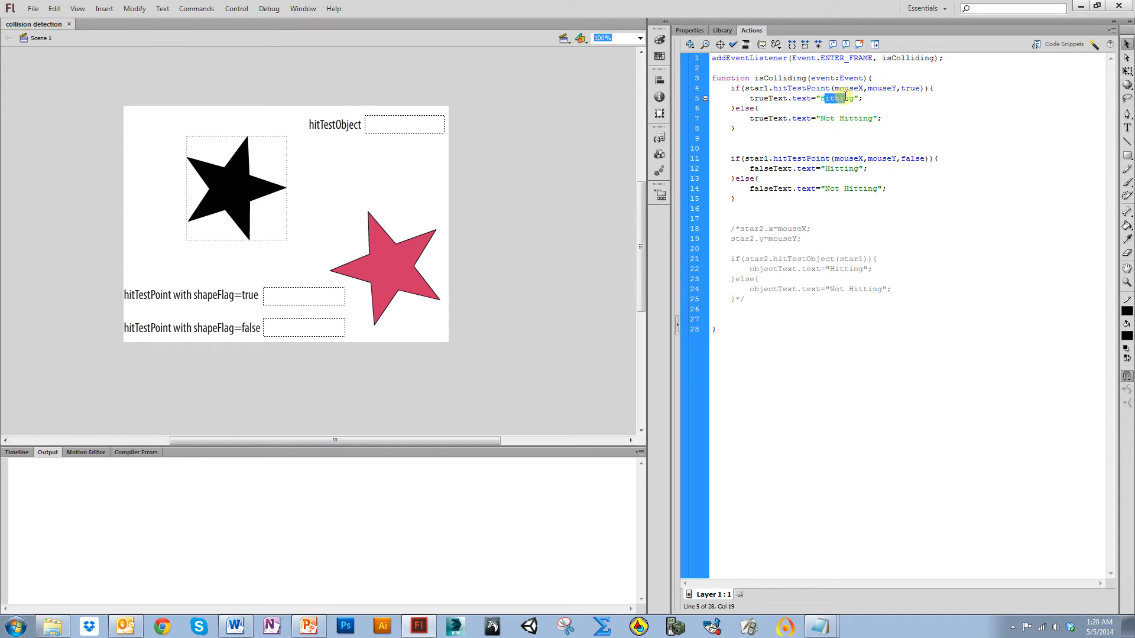
click(874, 118)
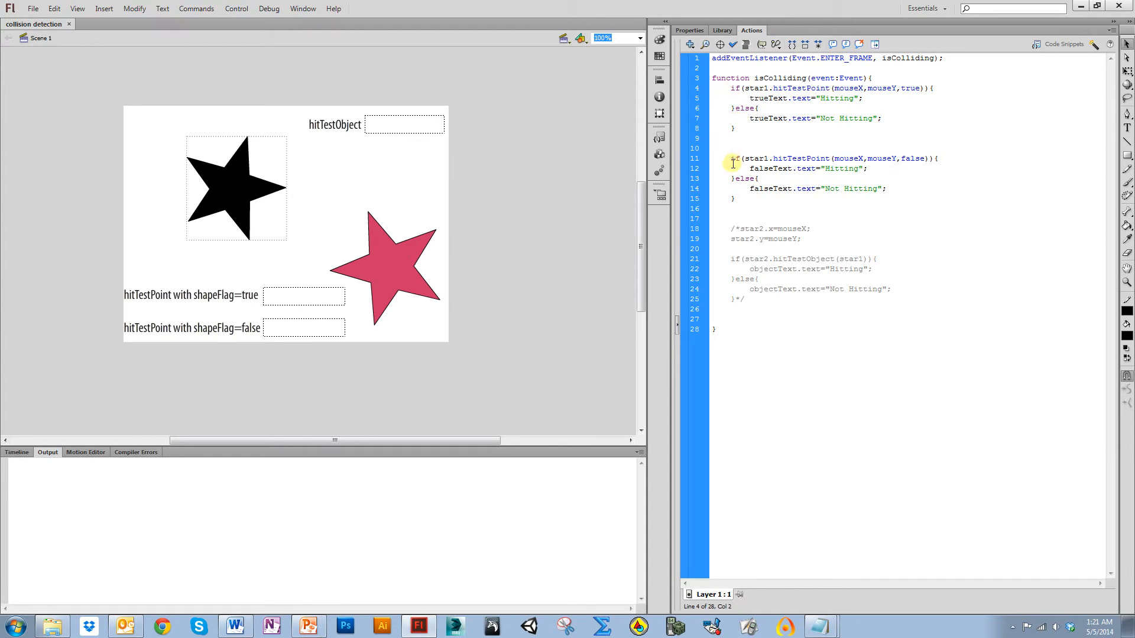
double_click(913, 88)
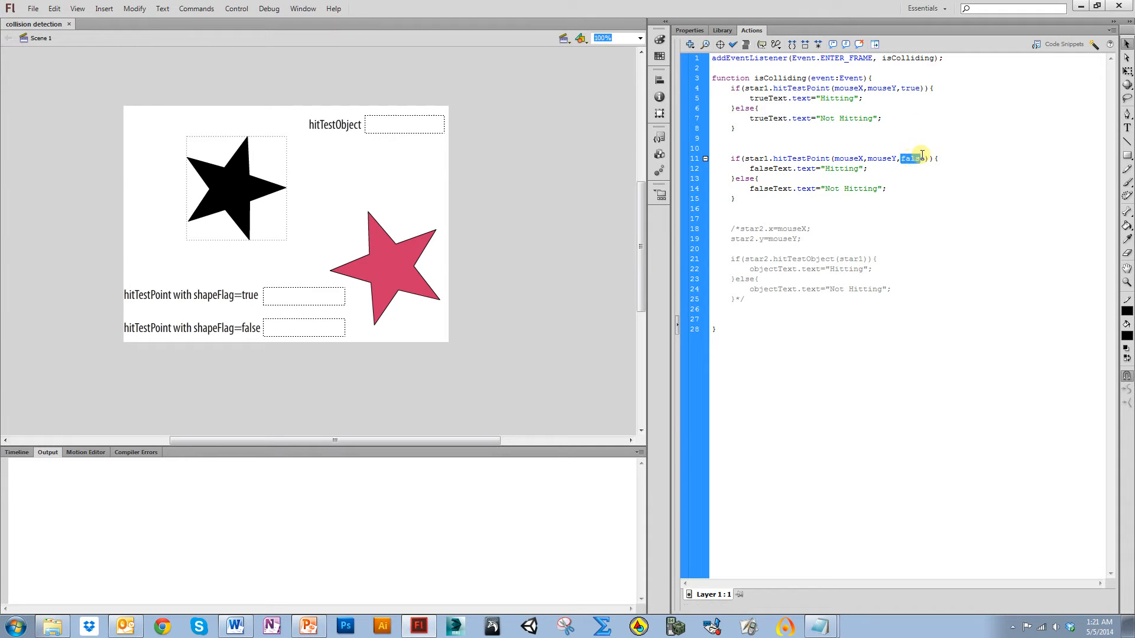
click(921, 158)
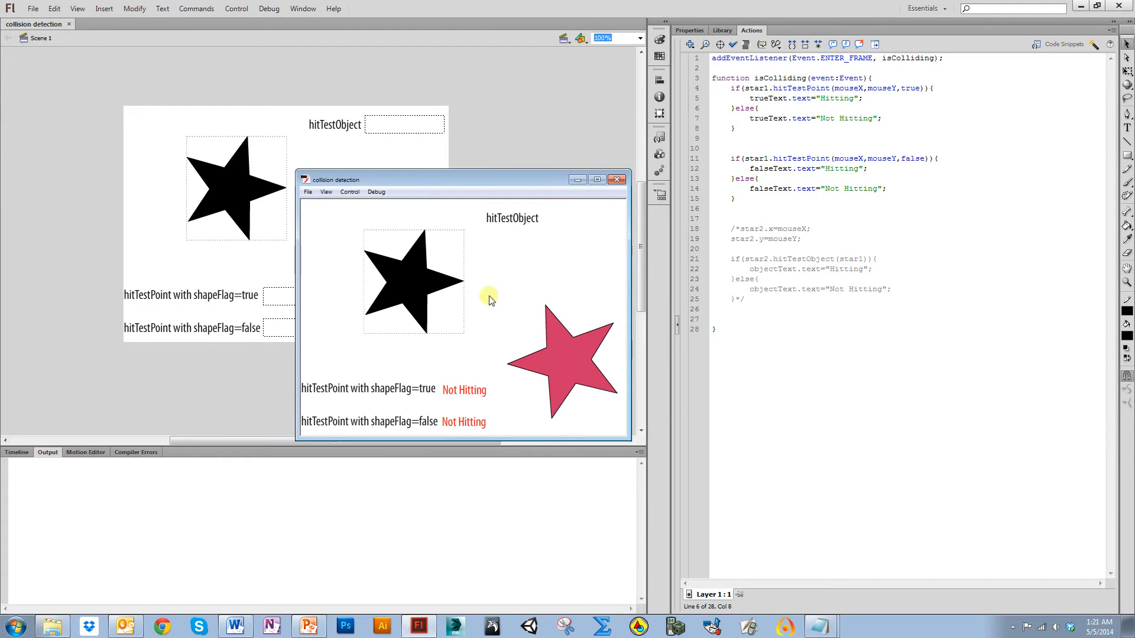
mouse_move(446, 364)
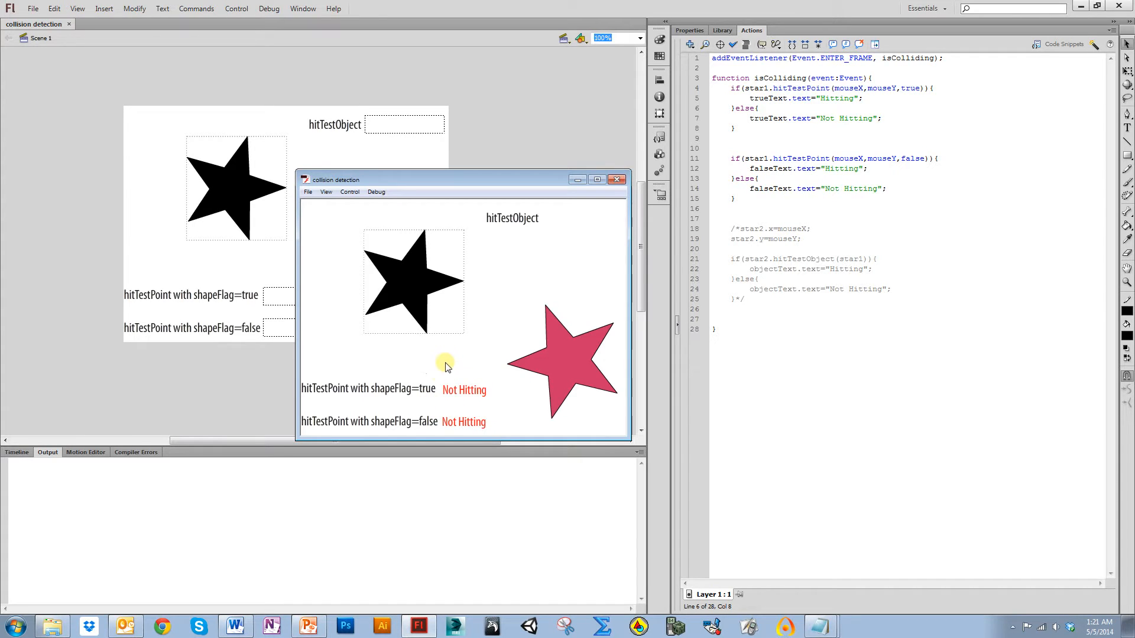
mouse_move(394, 354)
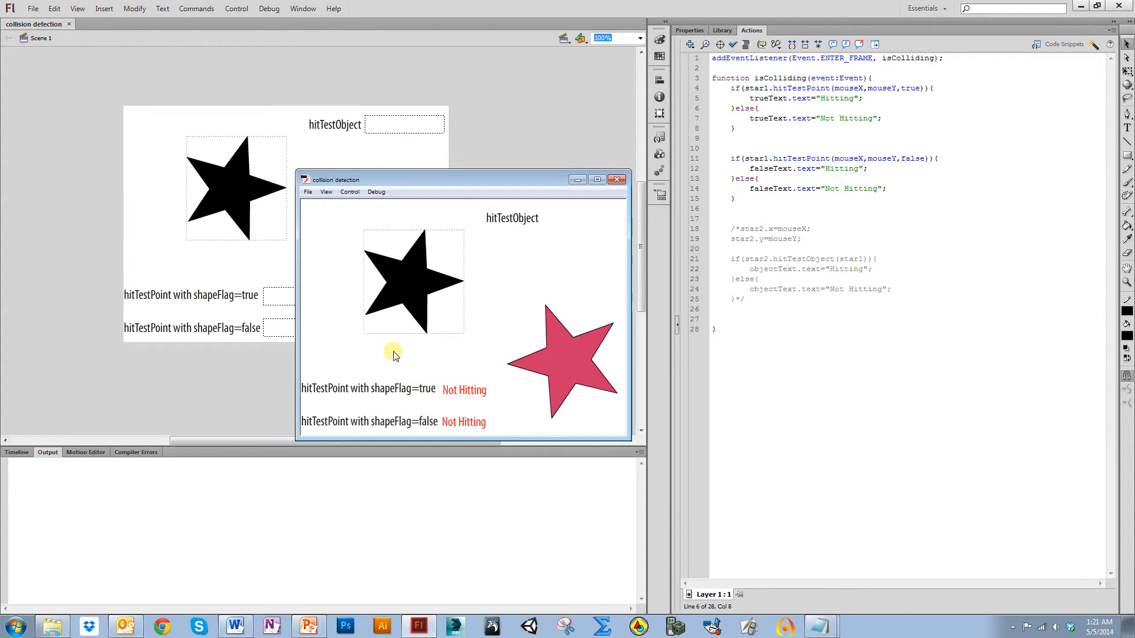
mouse_move(394, 336)
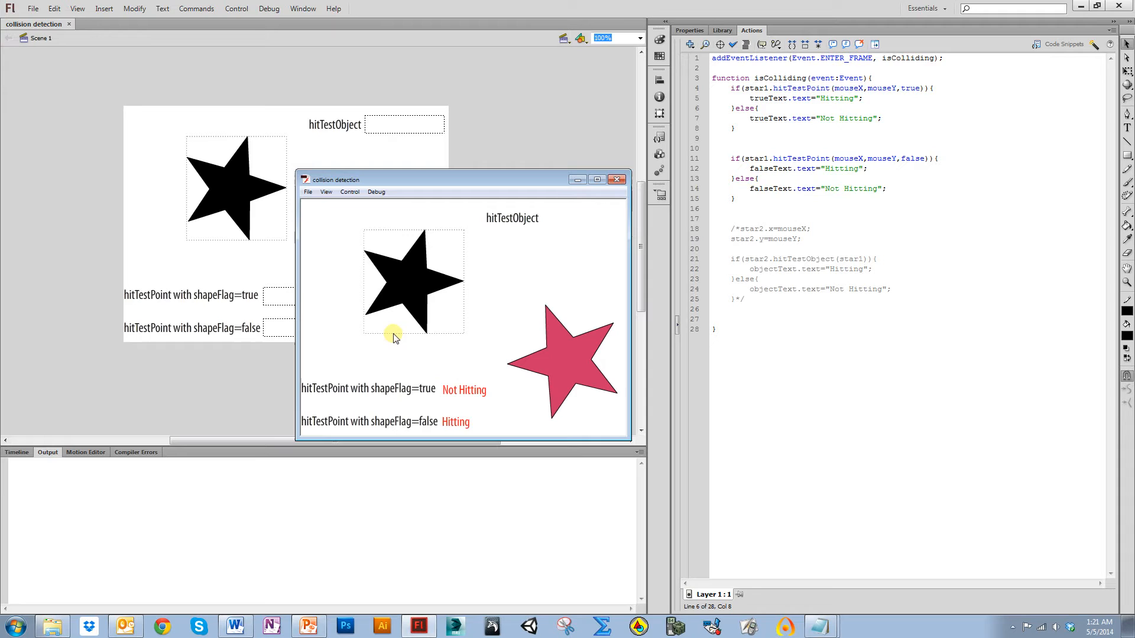
mouse_move(347, 320)
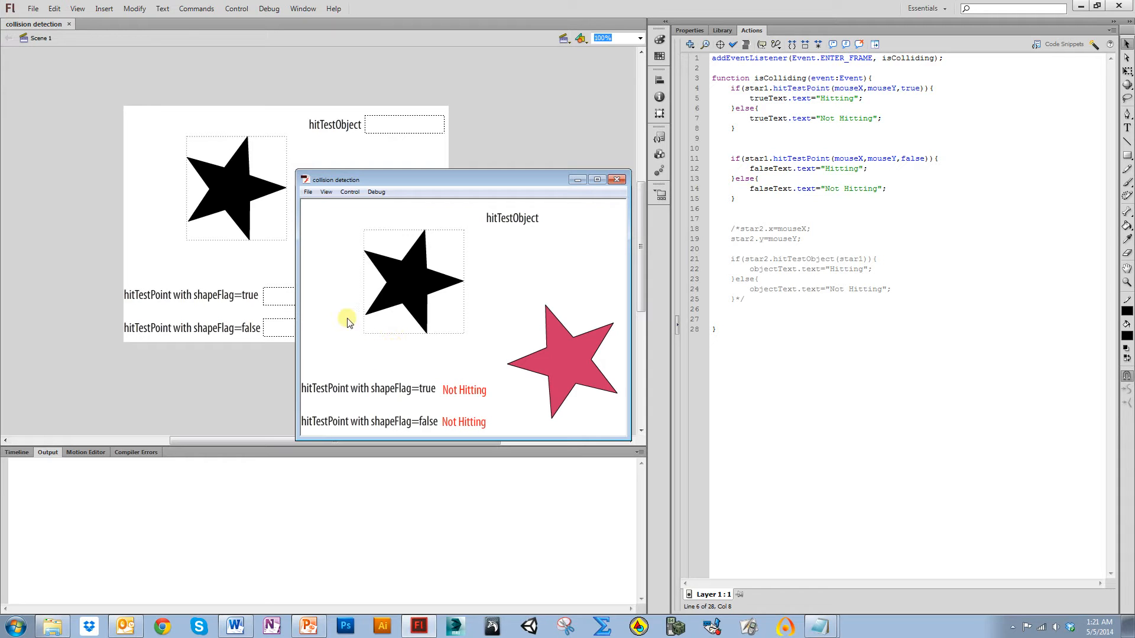
mouse_move(394, 211)
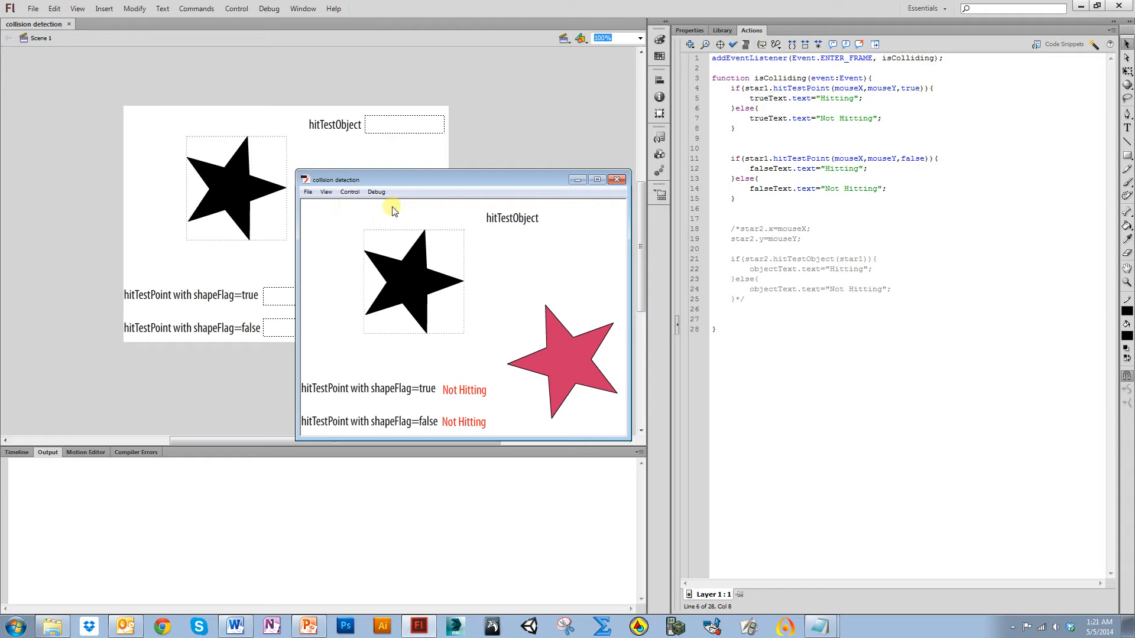
mouse_move(387, 239)
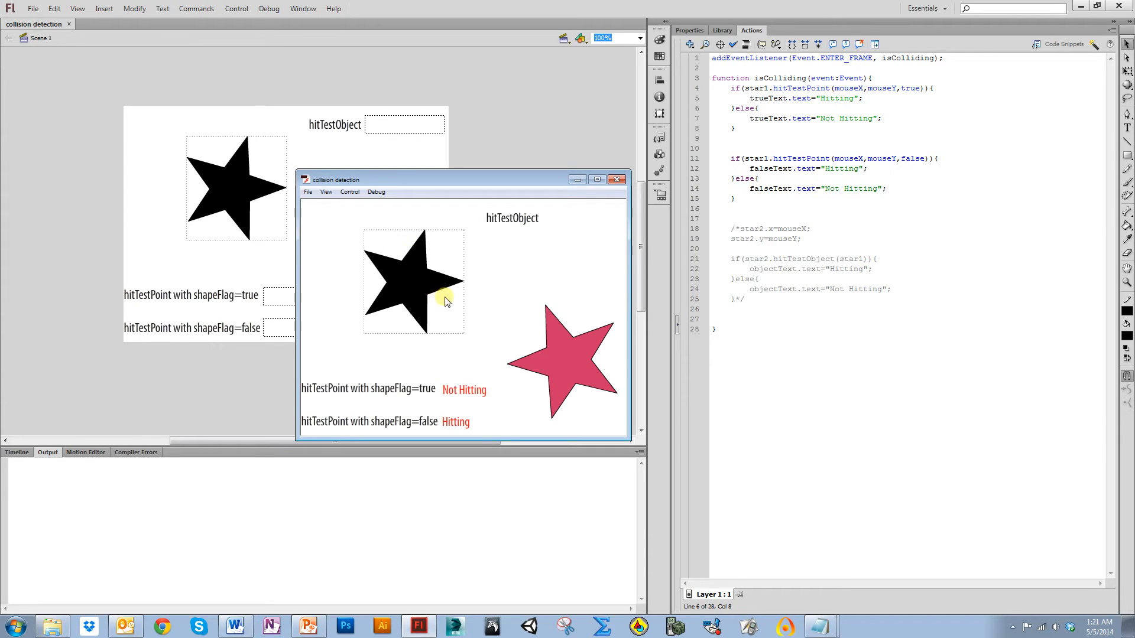
mouse_move(403, 314)
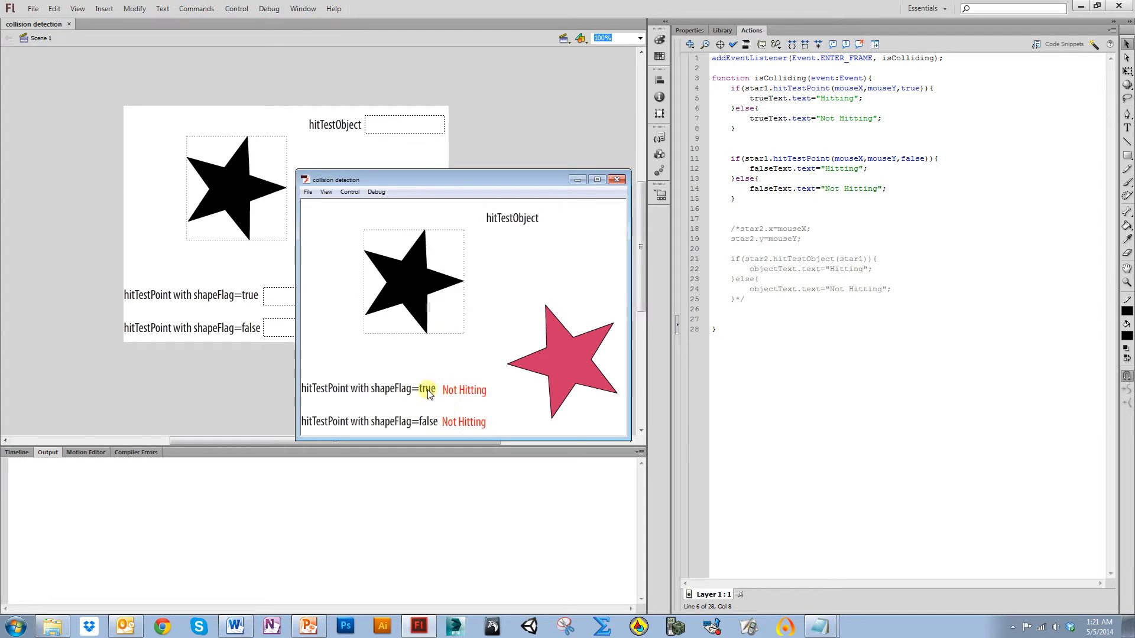
mouse_move(393, 380)
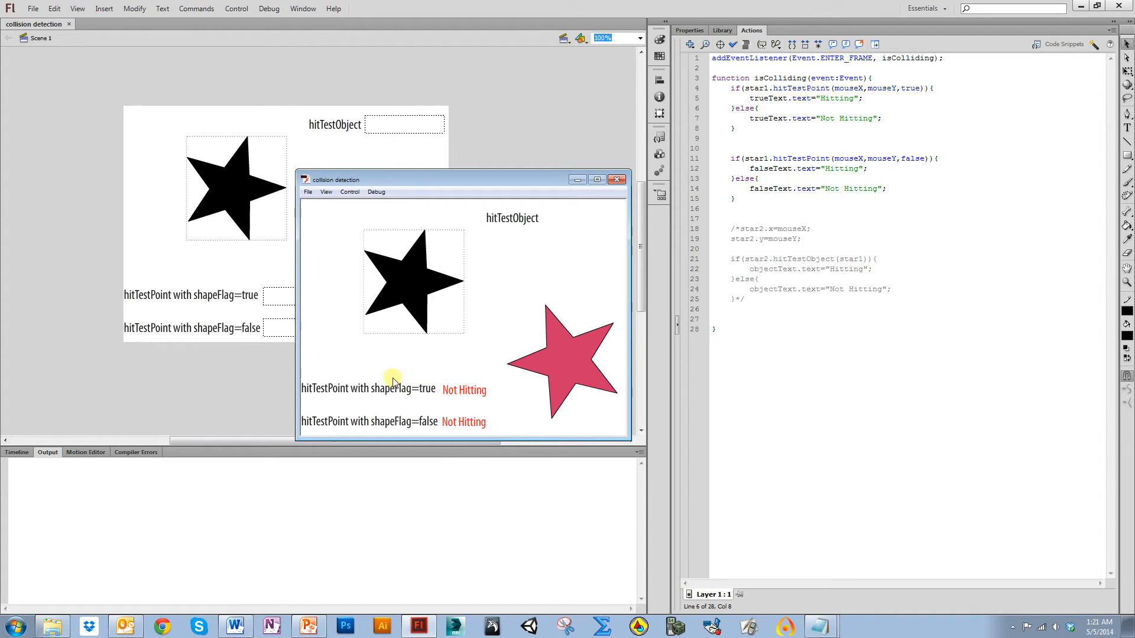
mouse_move(415, 320)
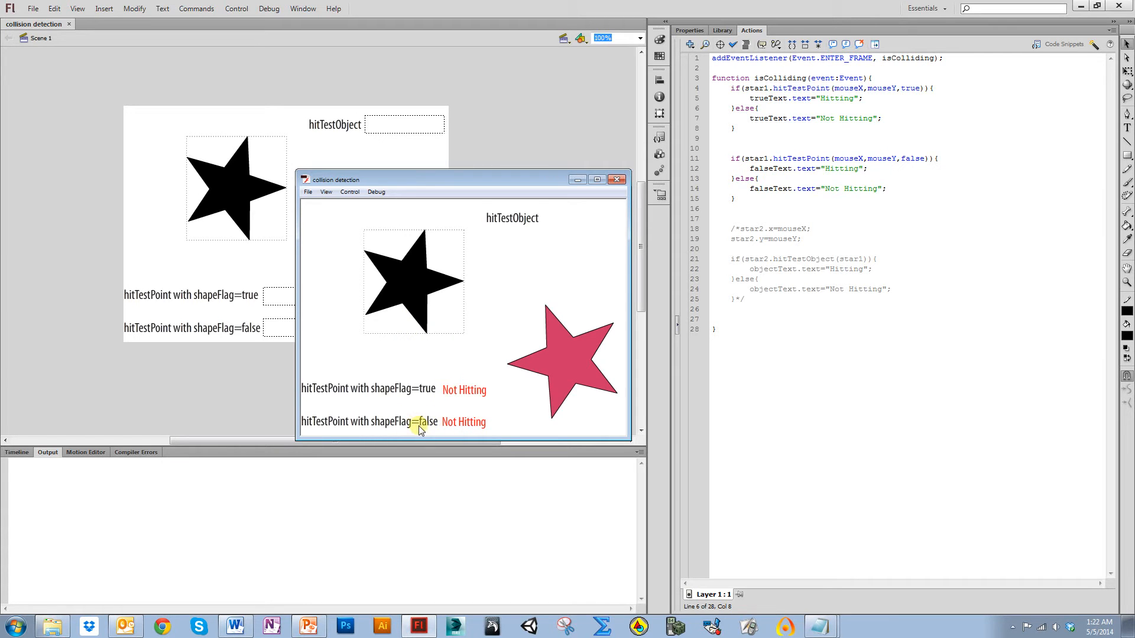
mouse_move(398, 337)
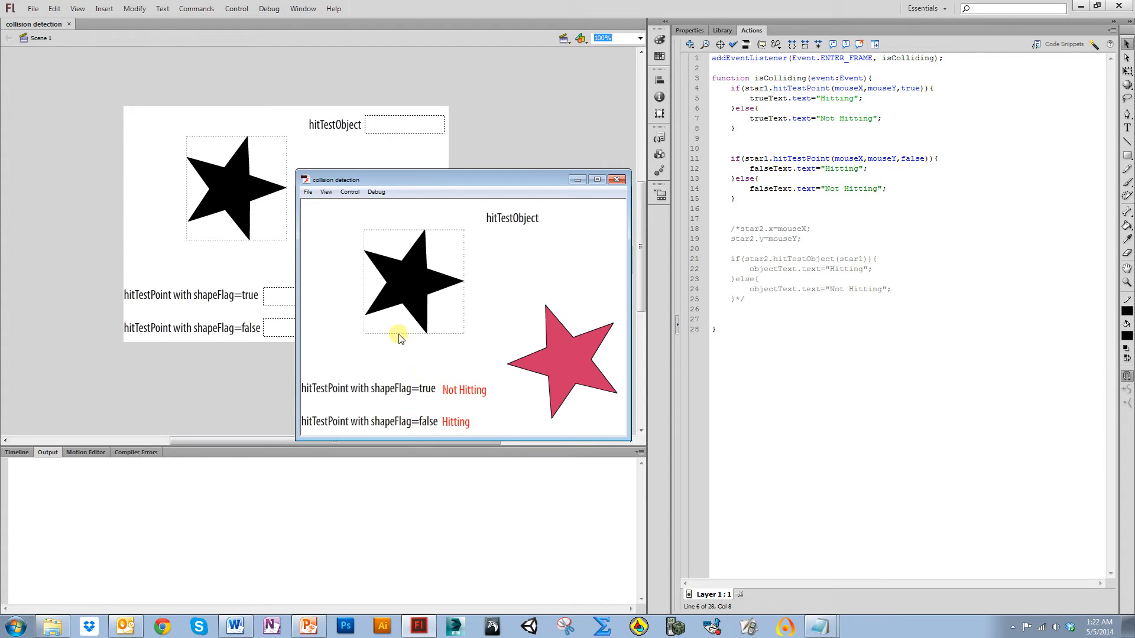
mouse_move(480, 353)
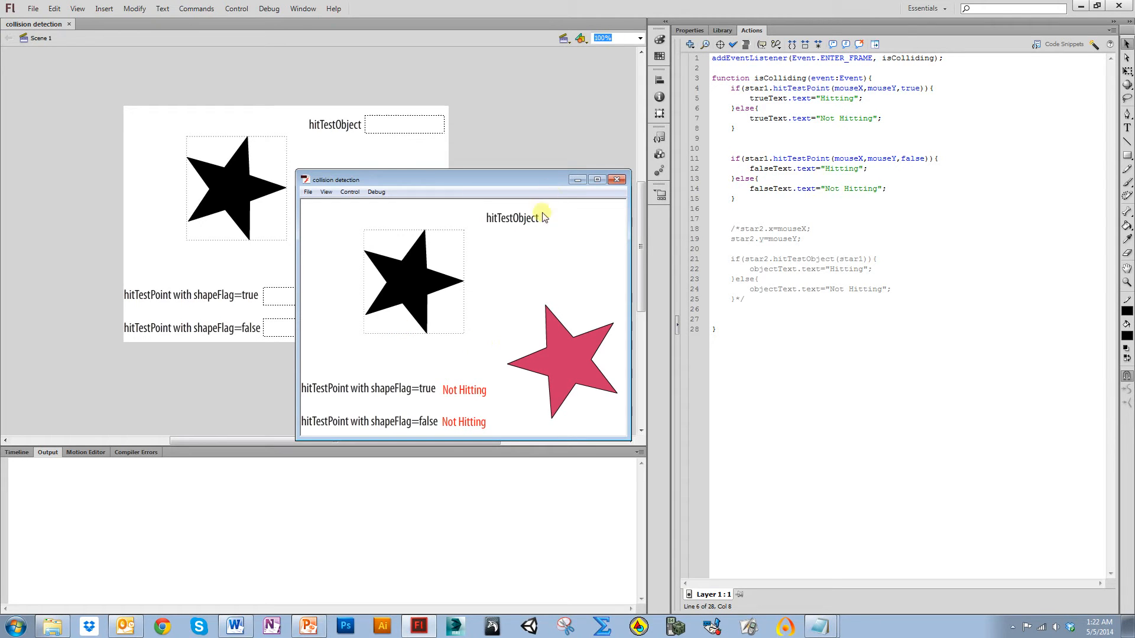
mouse_move(542, 263)
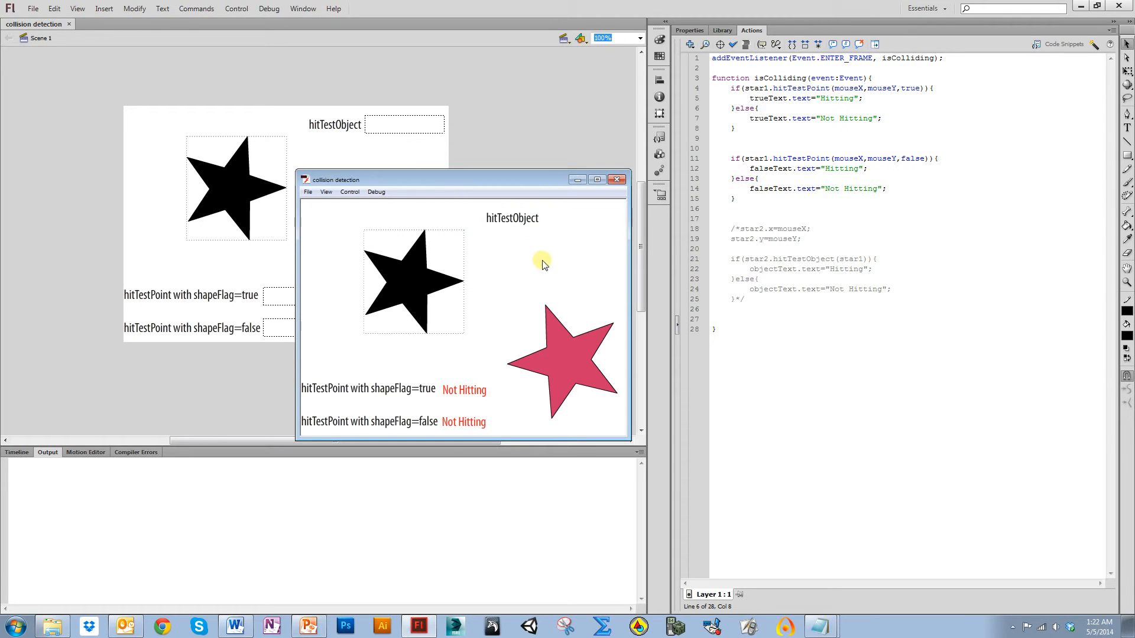
click(618, 180)
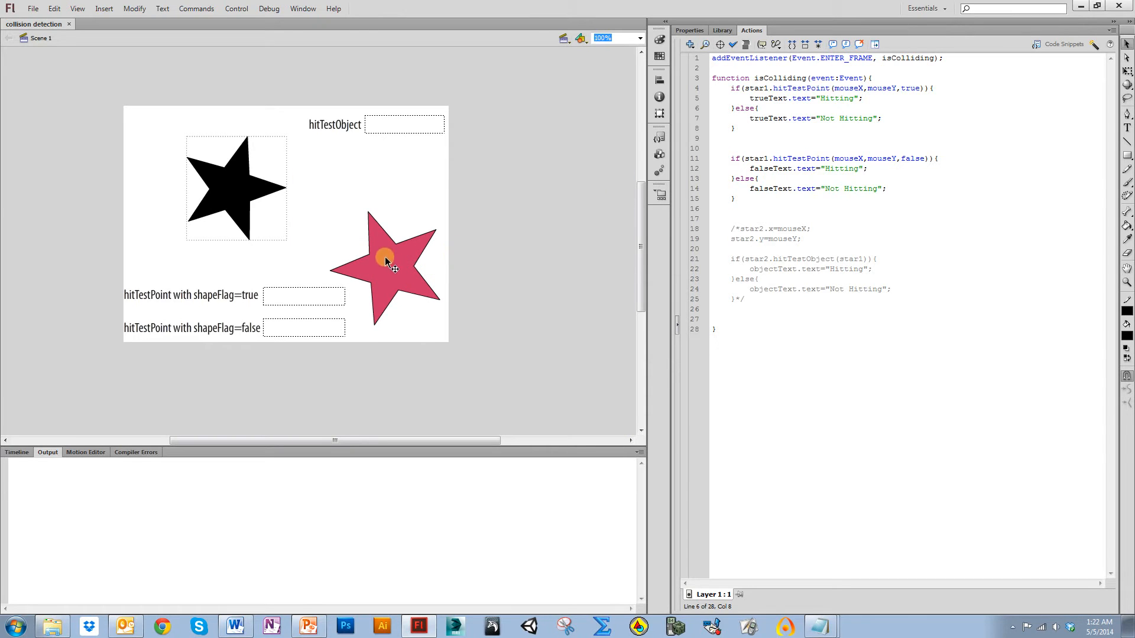
mouse_move(409, 274)
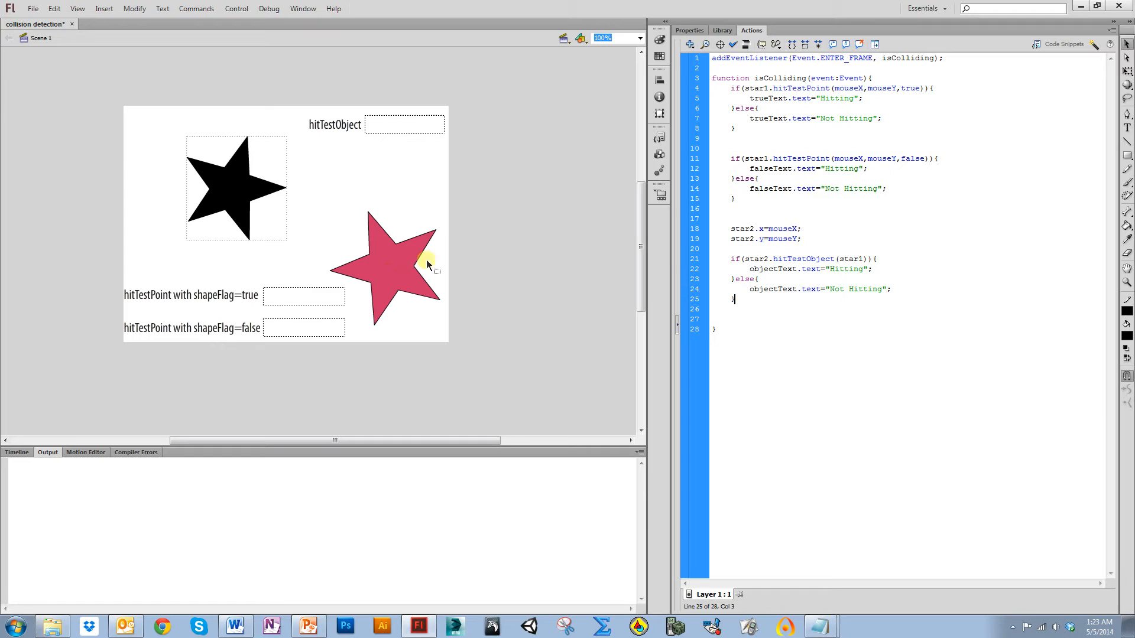
mouse_move(319, 208)
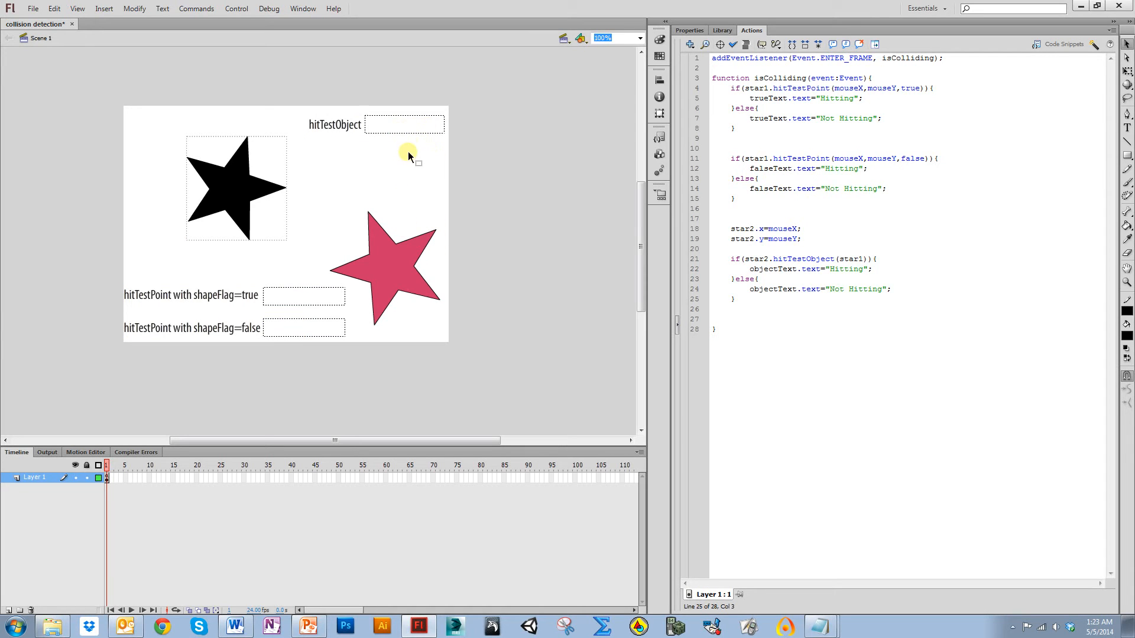
mouse_move(401, 125)
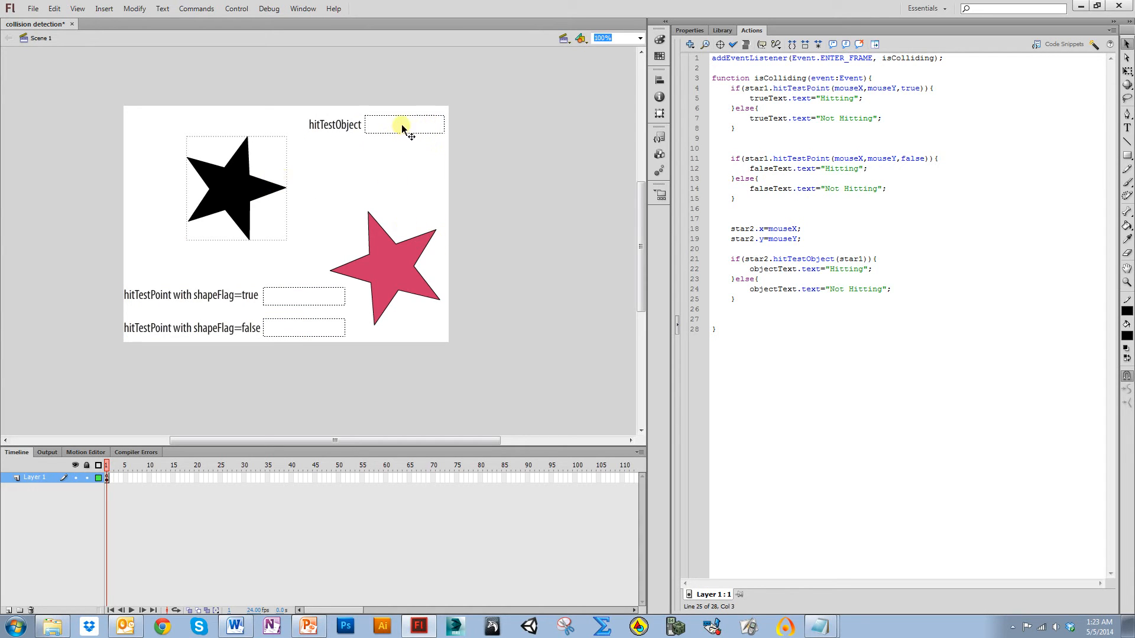
mouse_move(433, 267)
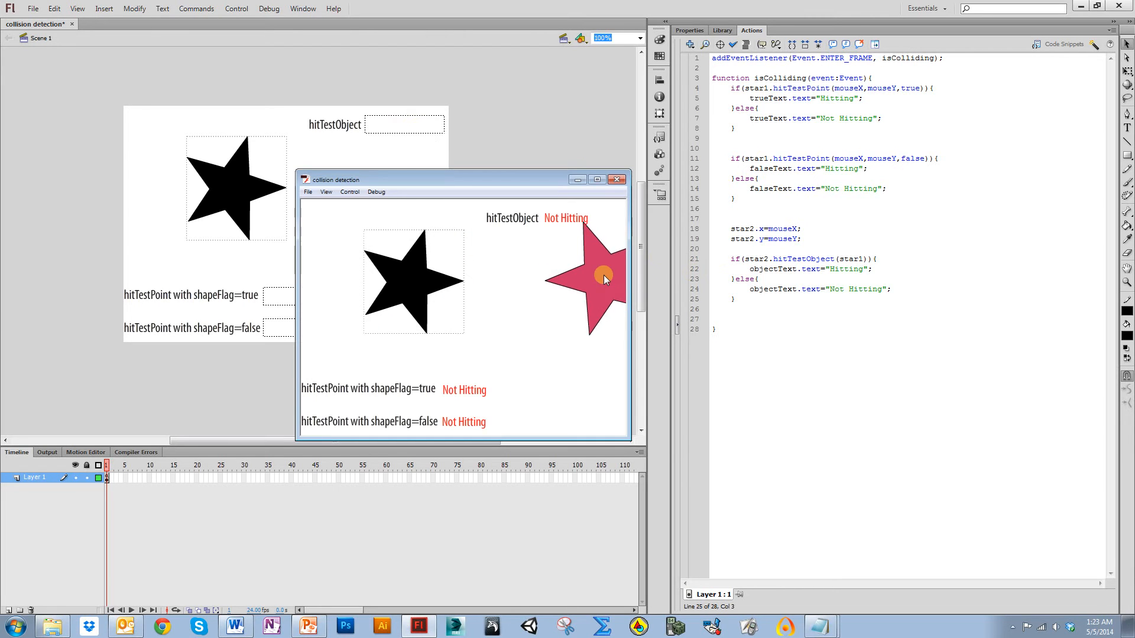
mouse_move(568, 314)
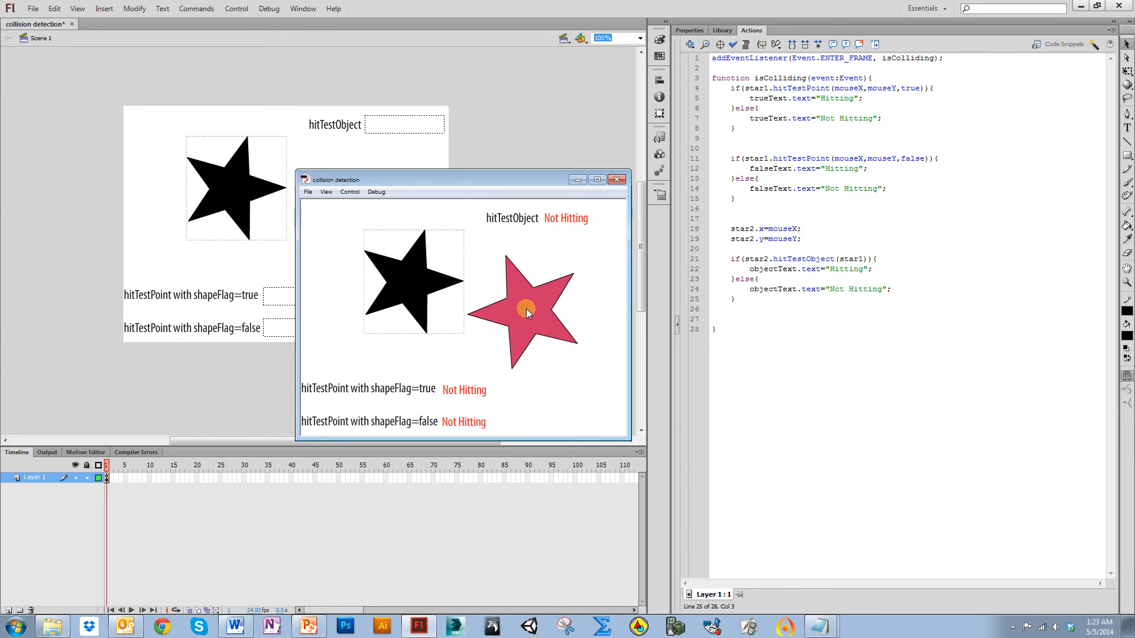
mouse_move(520, 309)
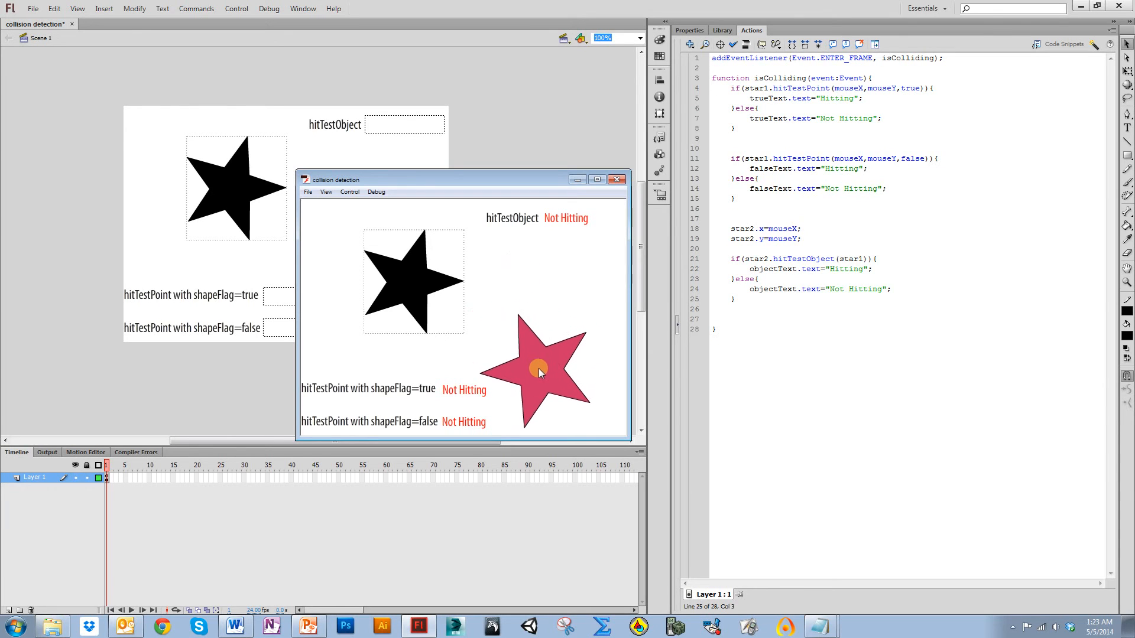
mouse_move(515, 371)
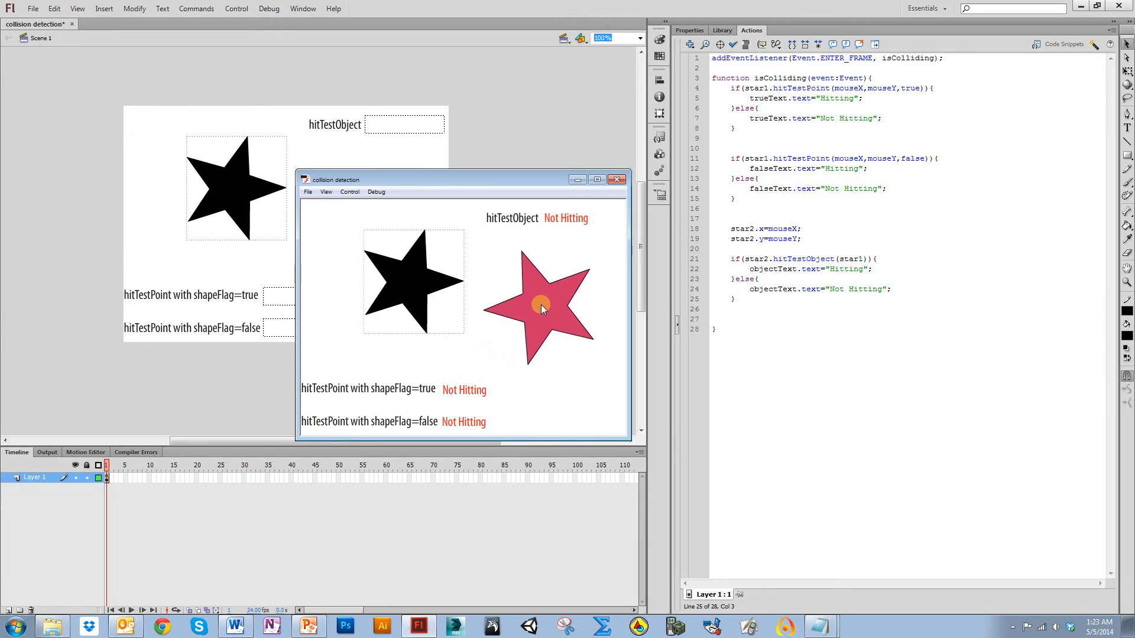
mouse_move(512, 372)
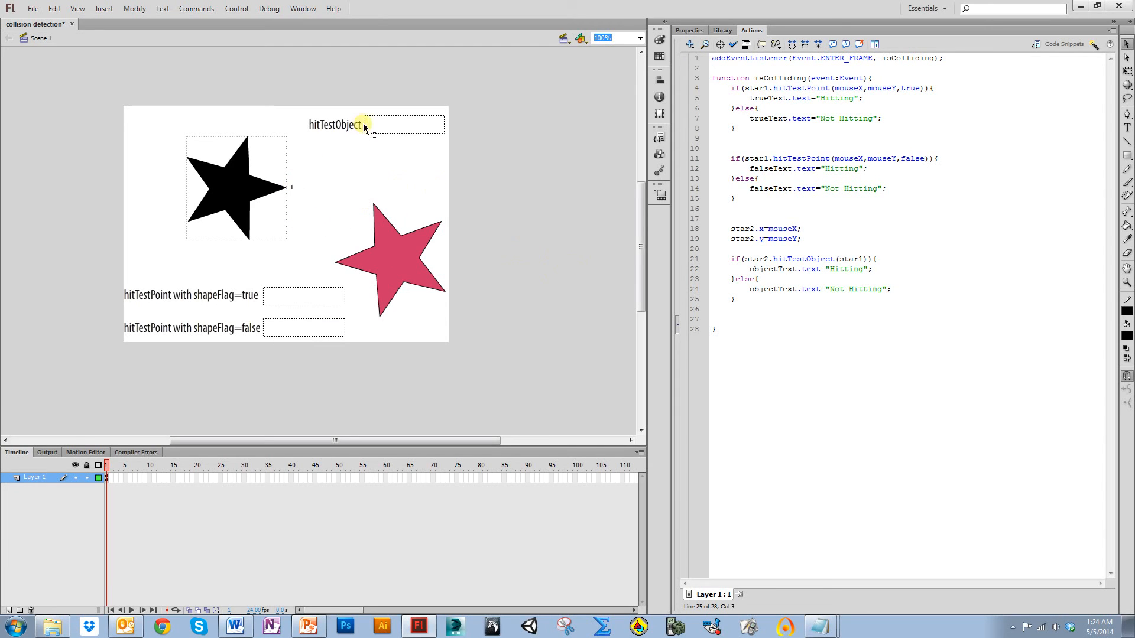
mouse_move(274, 234)
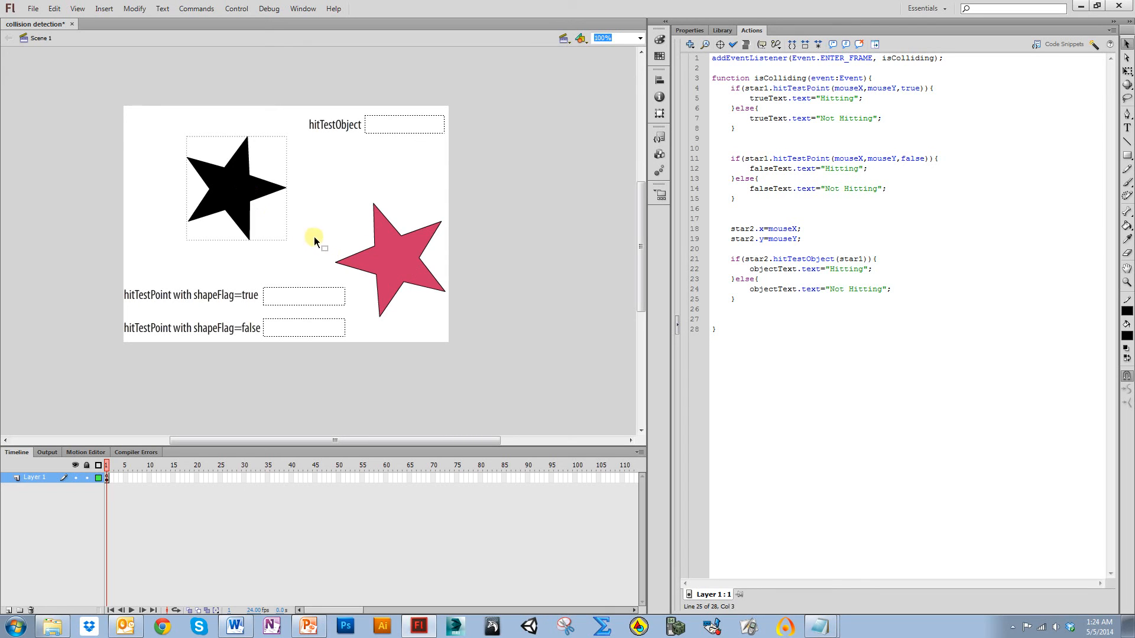
mouse_move(295, 235)
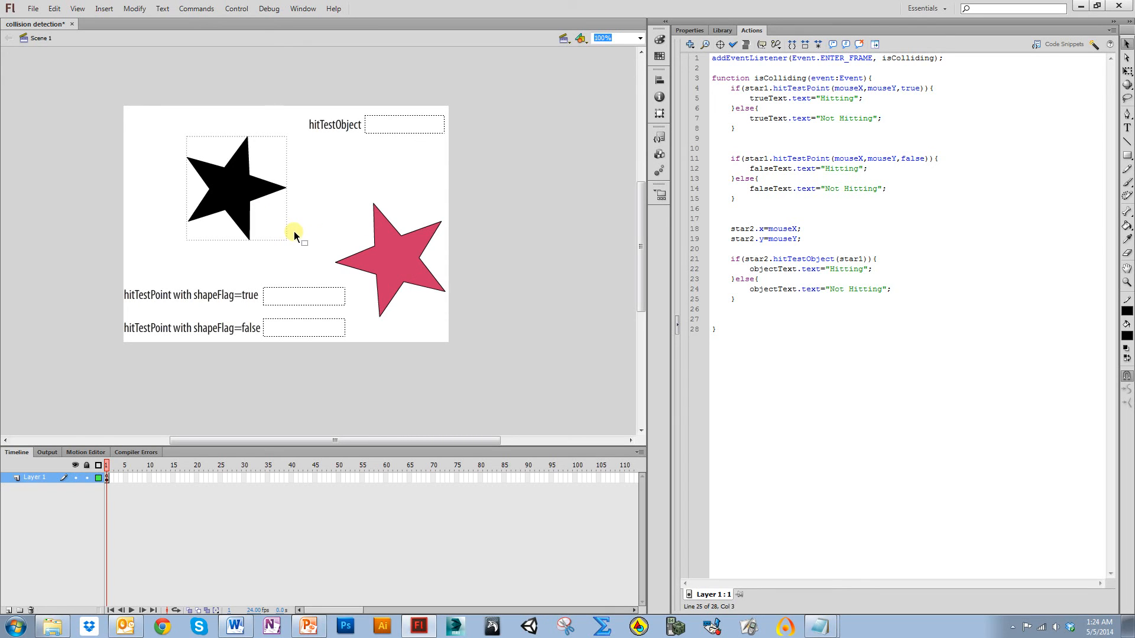
mouse_move(318, 199)
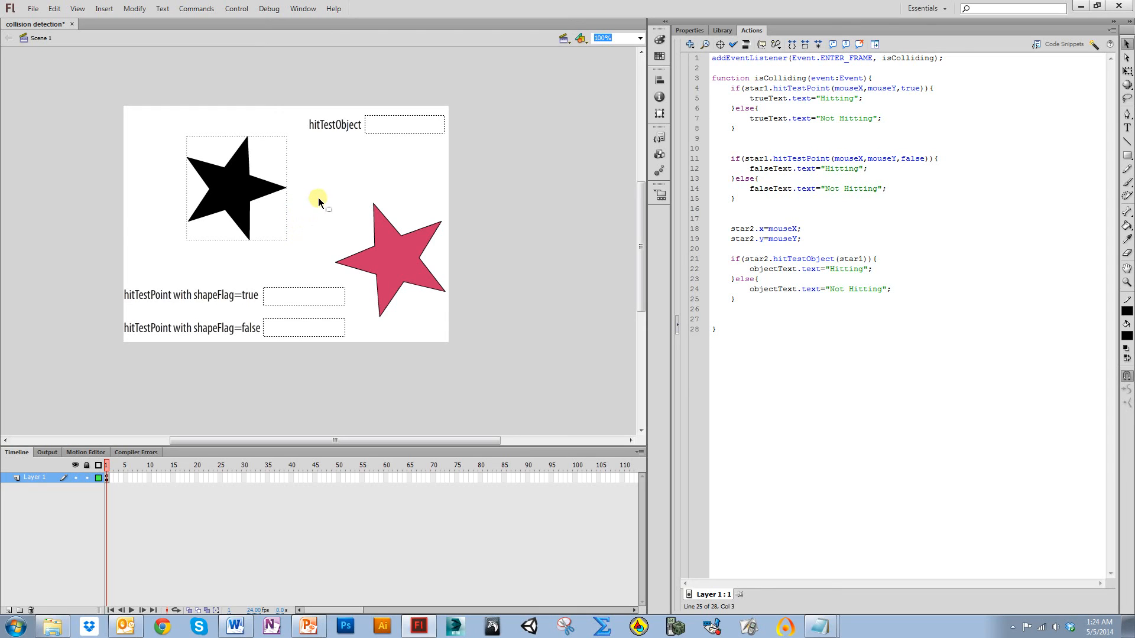
mouse_move(329, 206)
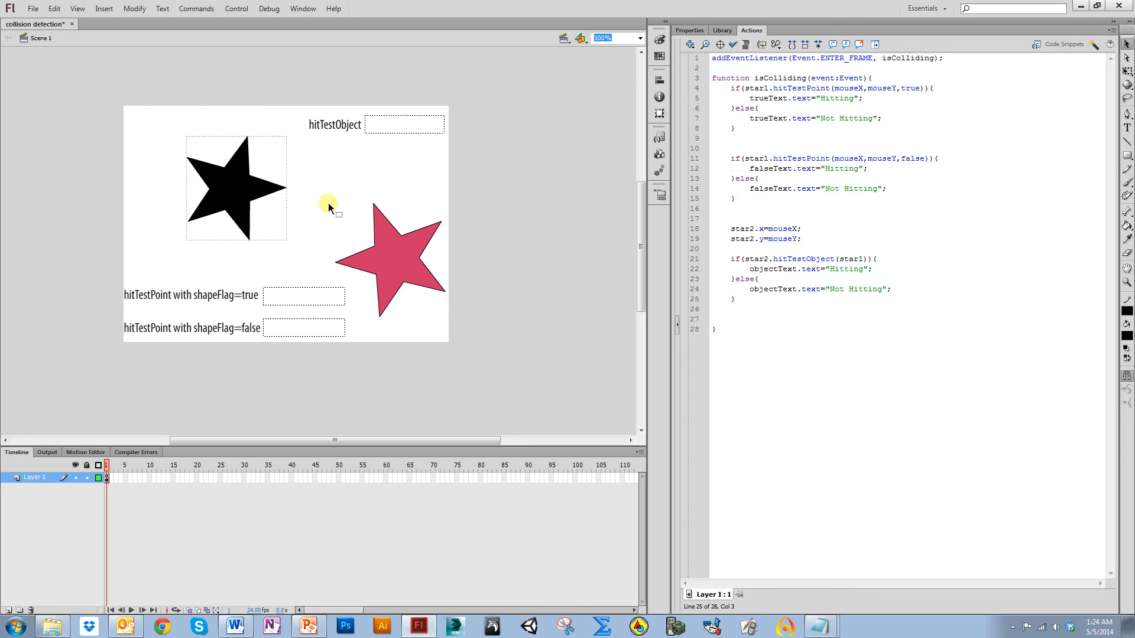
mouse_move(320, 143)
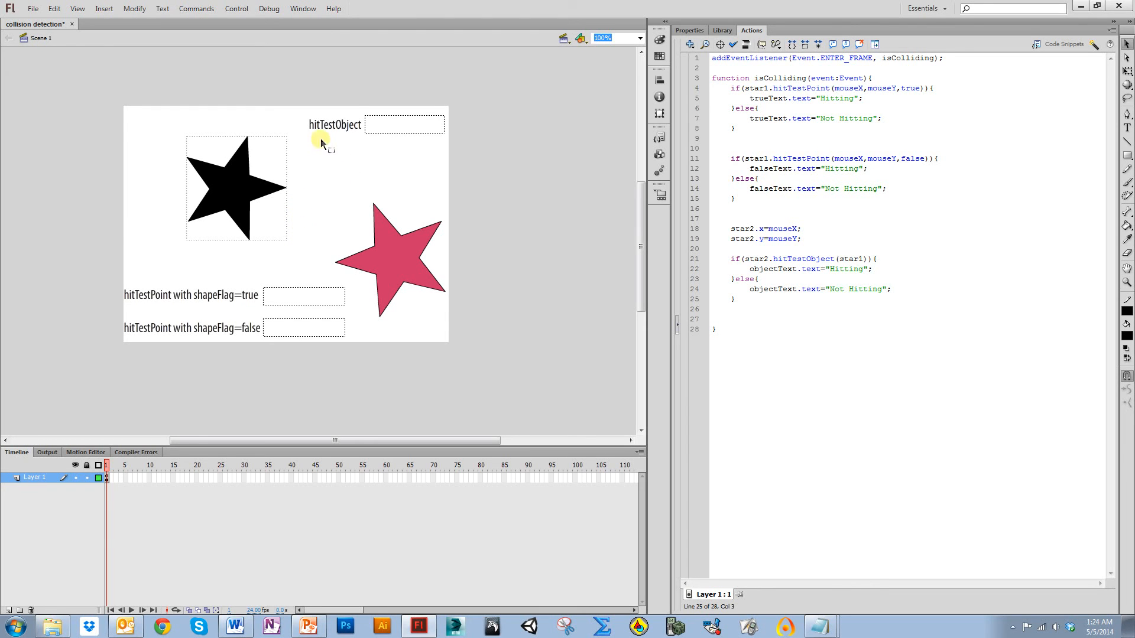
mouse_move(441, 355)
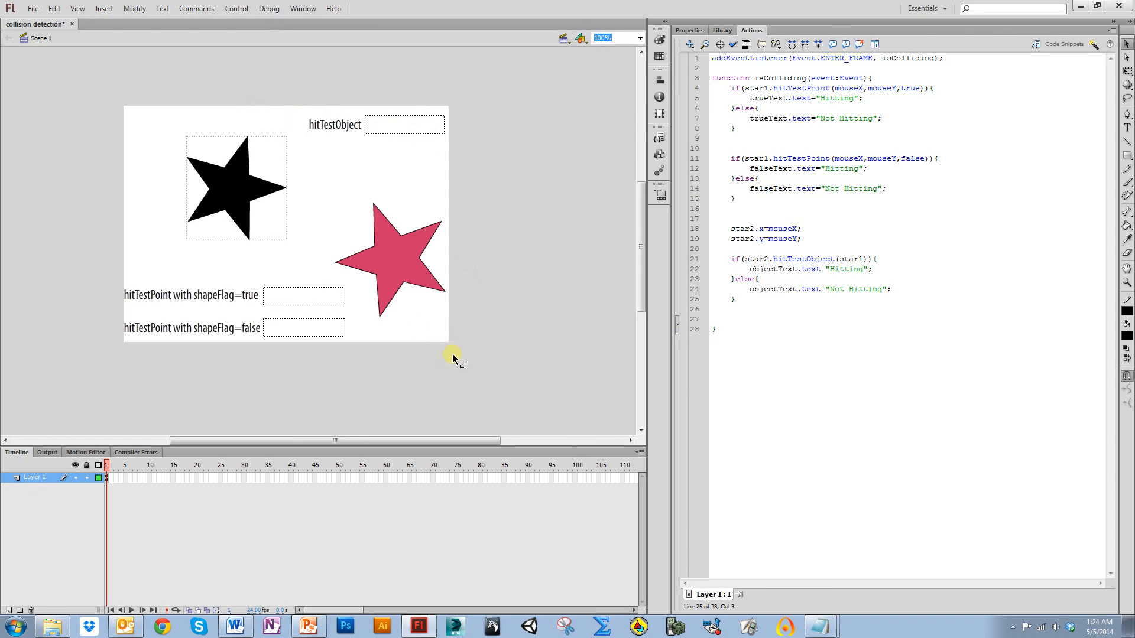
mouse_move(382, 237)
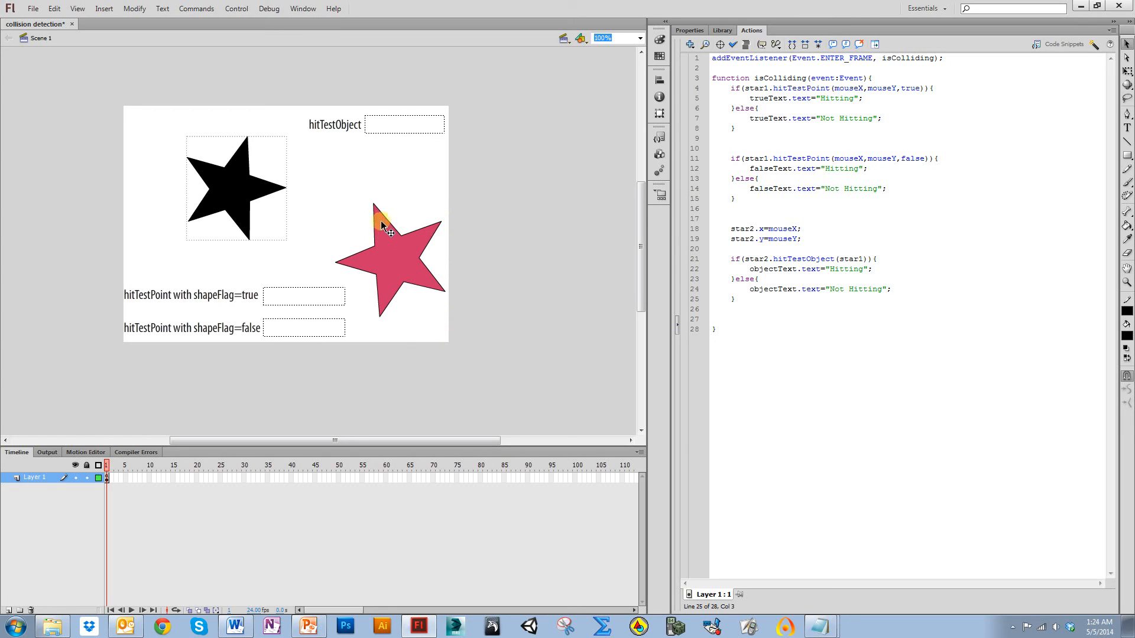
mouse_move(412, 245)
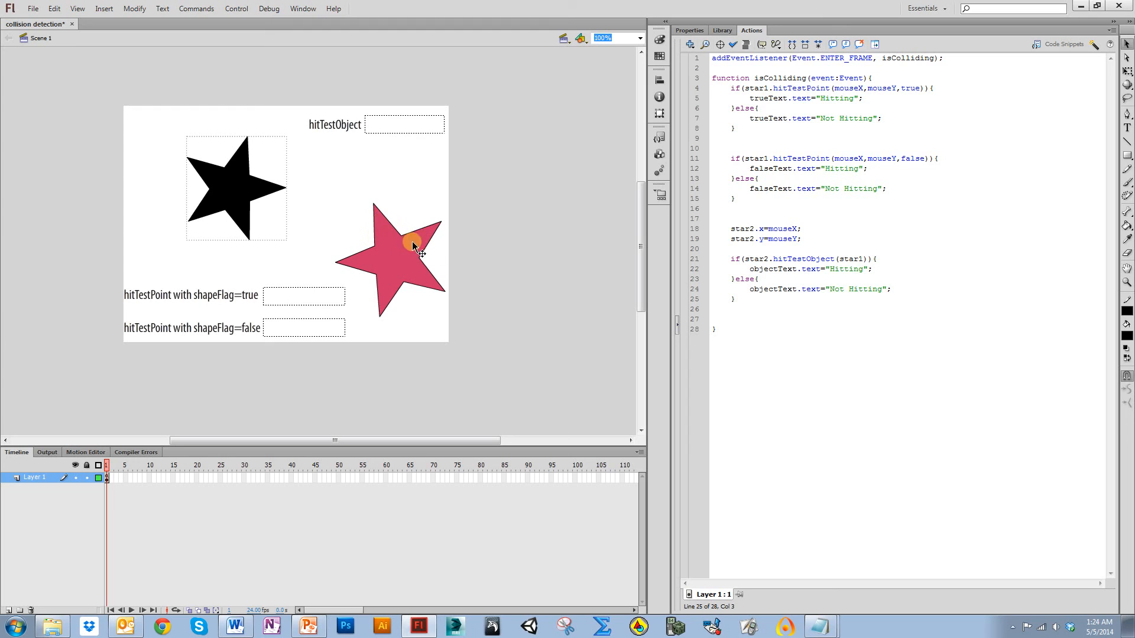
mouse_move(373, 270)
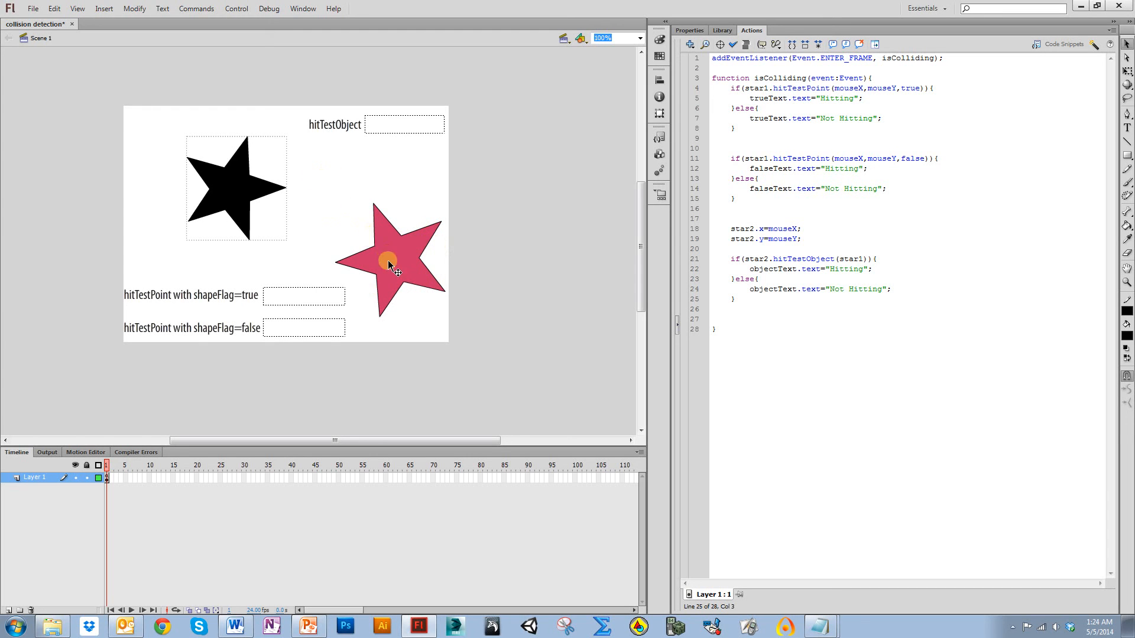
drag(389, 263, 262, 193)
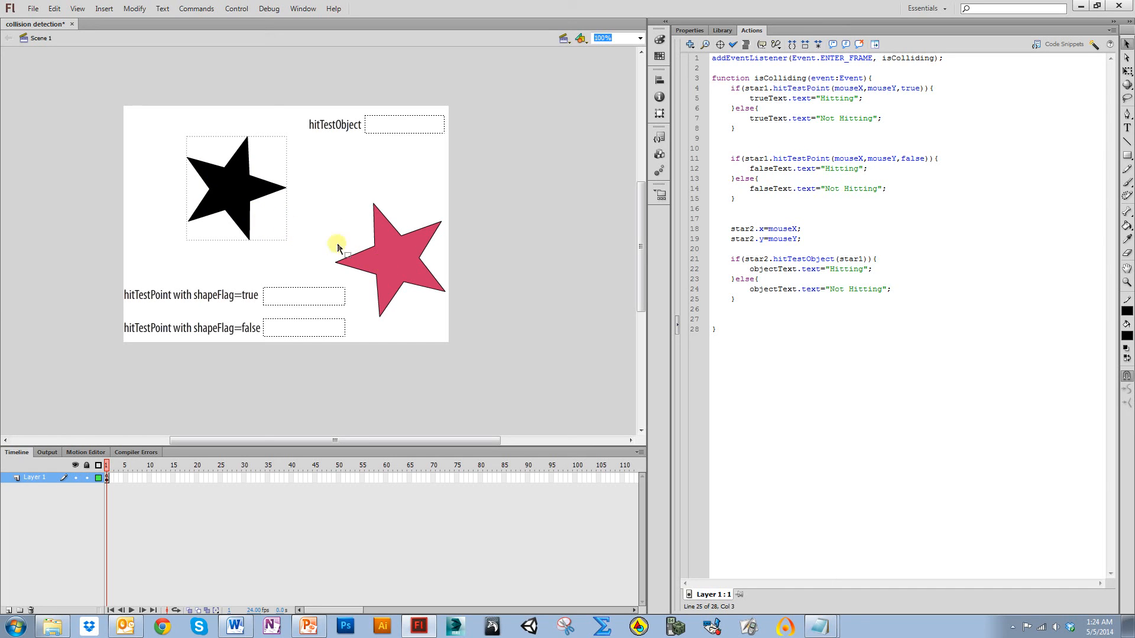
mouse_move(241, 181)
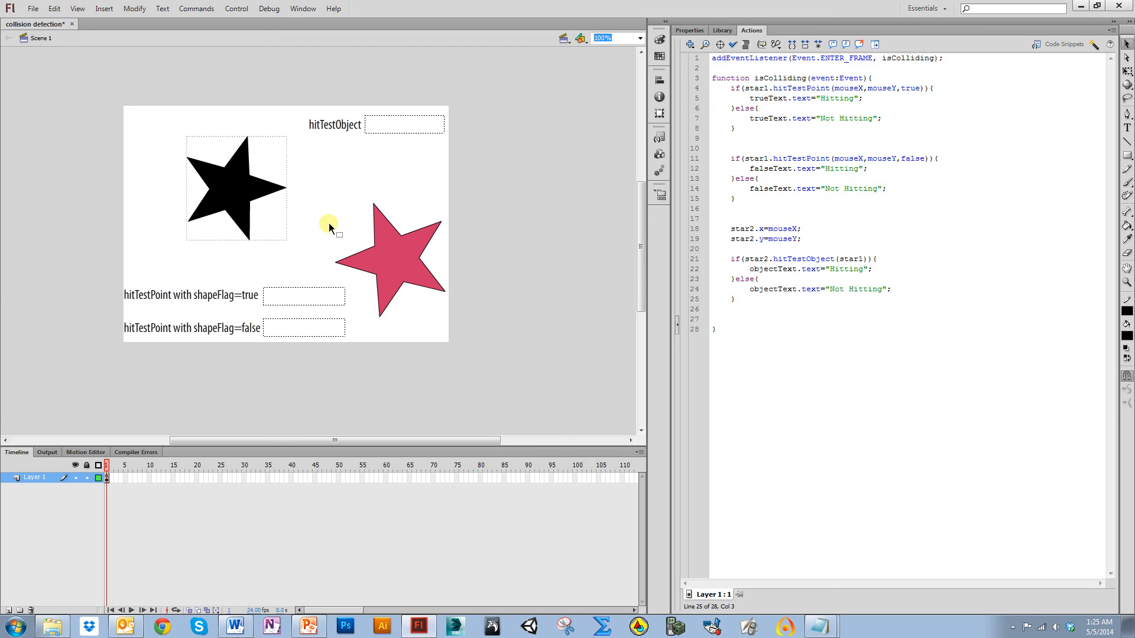
mouse_move(351, 246)
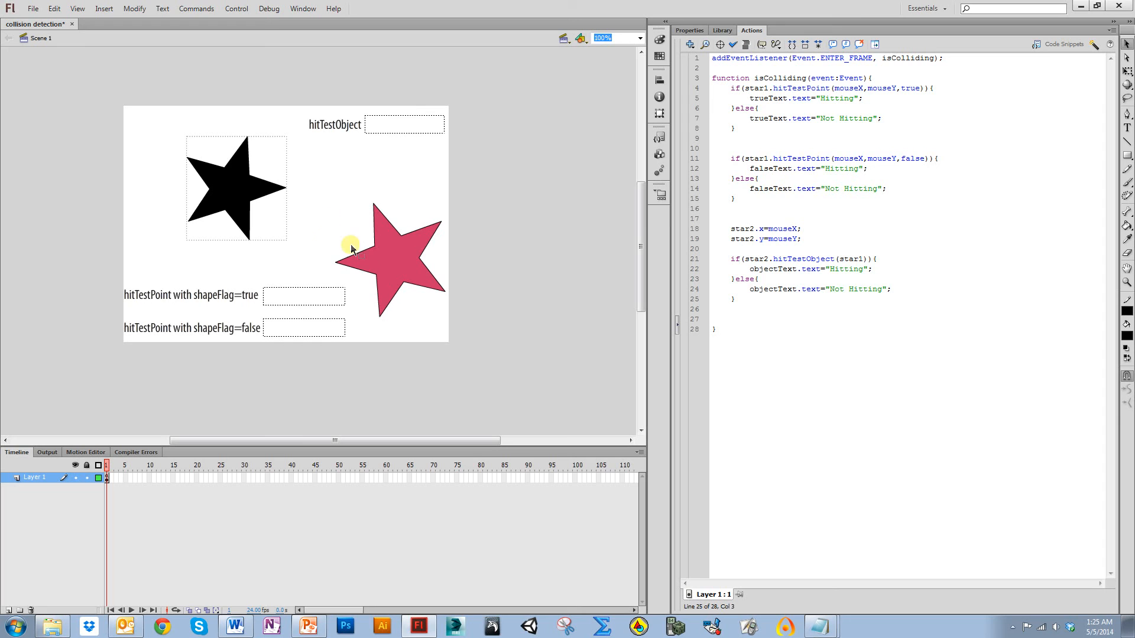
mouse_move(294, 239)
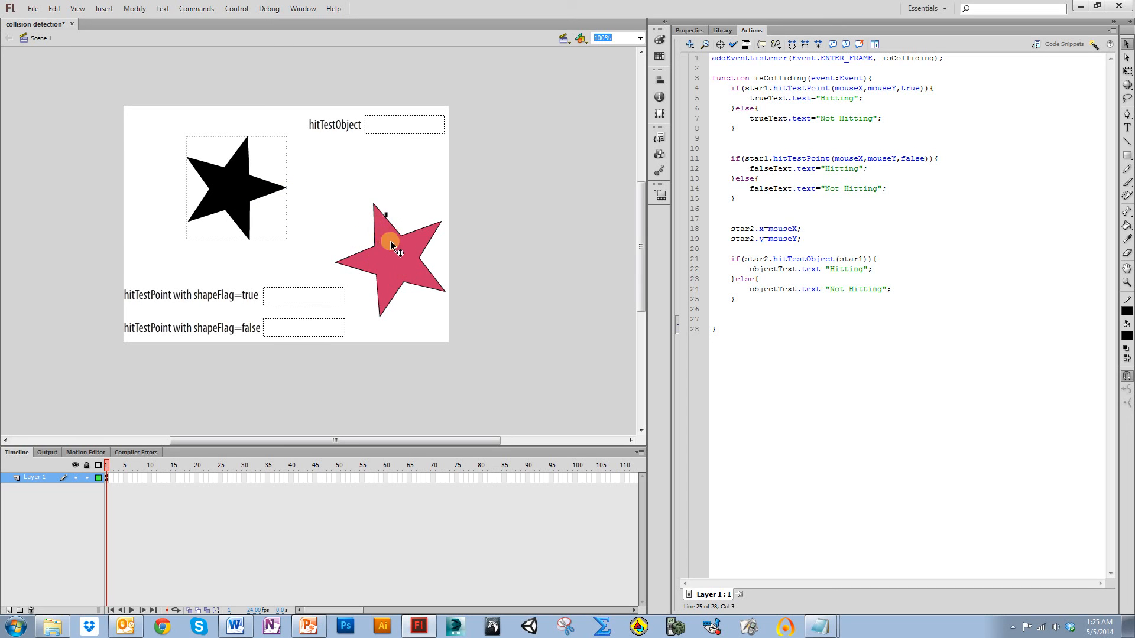
drag(391, 243, 389, 291)
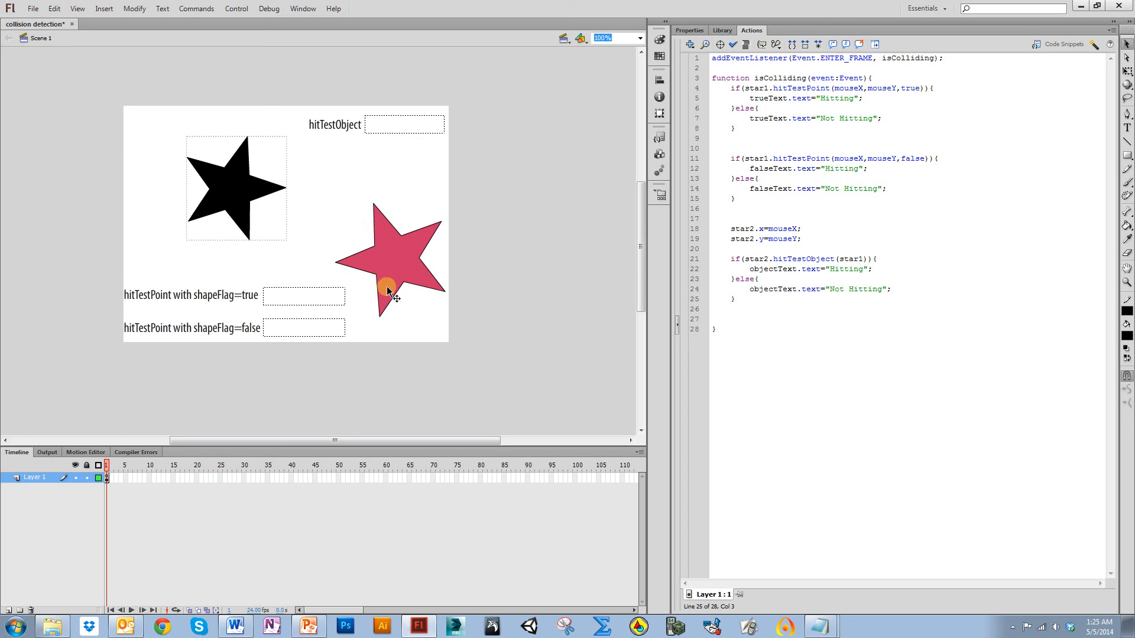
drag(390, 291, 322, 237)
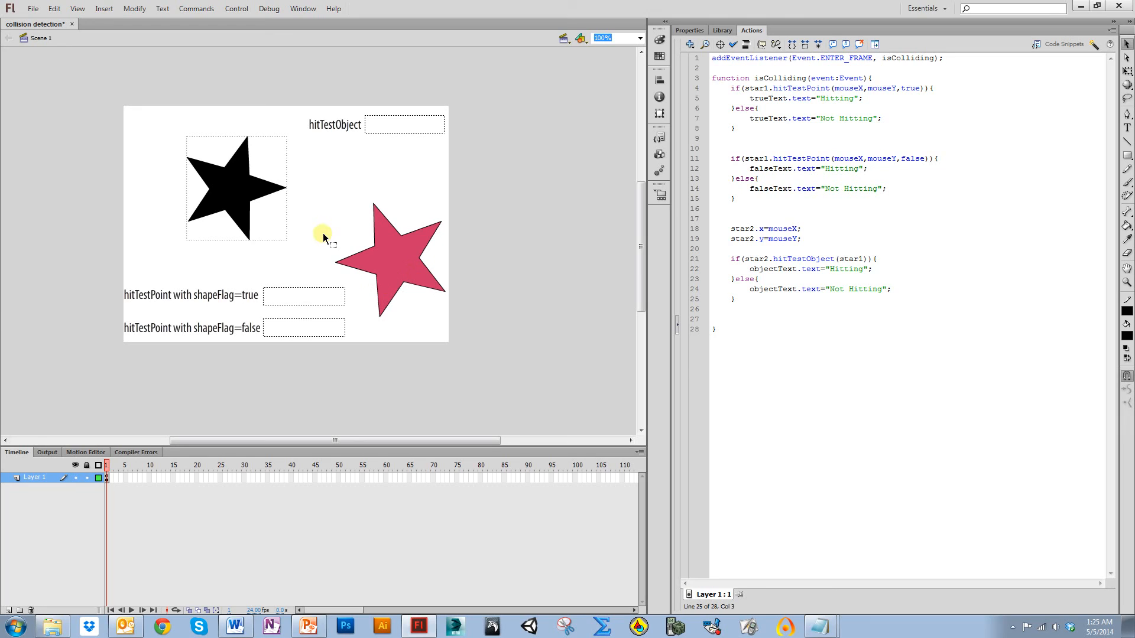